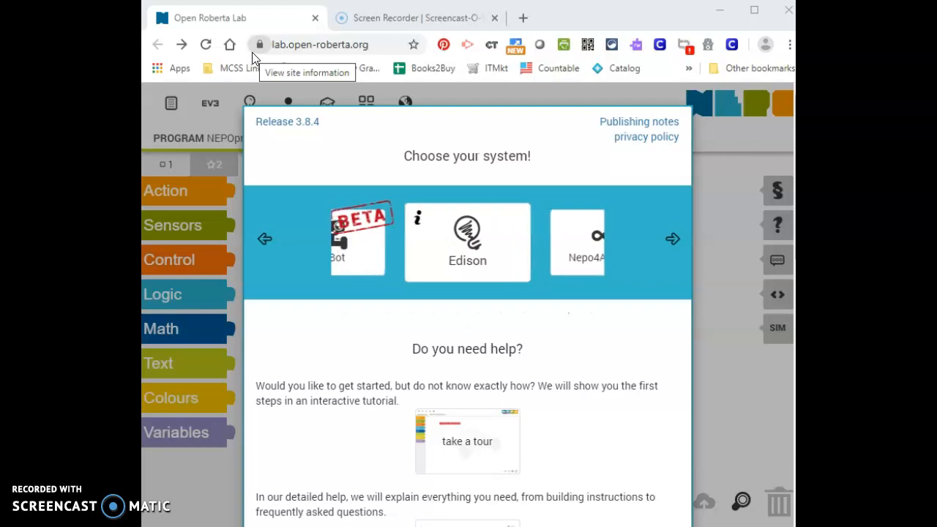
# - Scroll through the robot carousel to the EV3 card and select the EV3 system
pyautogui.click(672, 239)
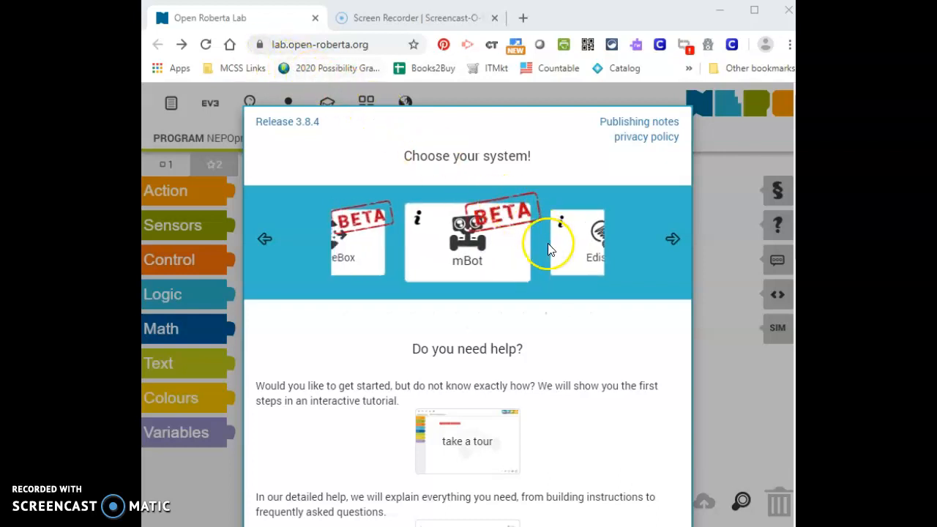
pyautogui.click(673, 239)
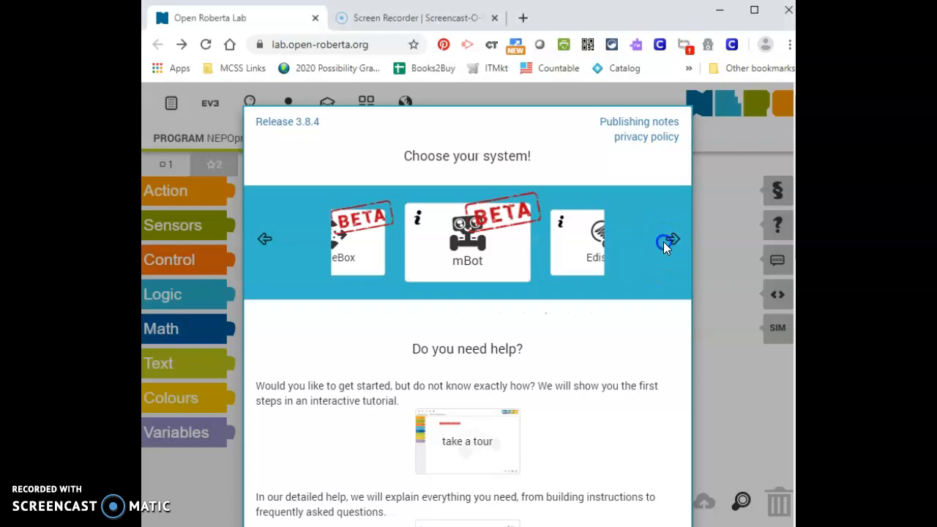
pyautogui.click(672, 239)
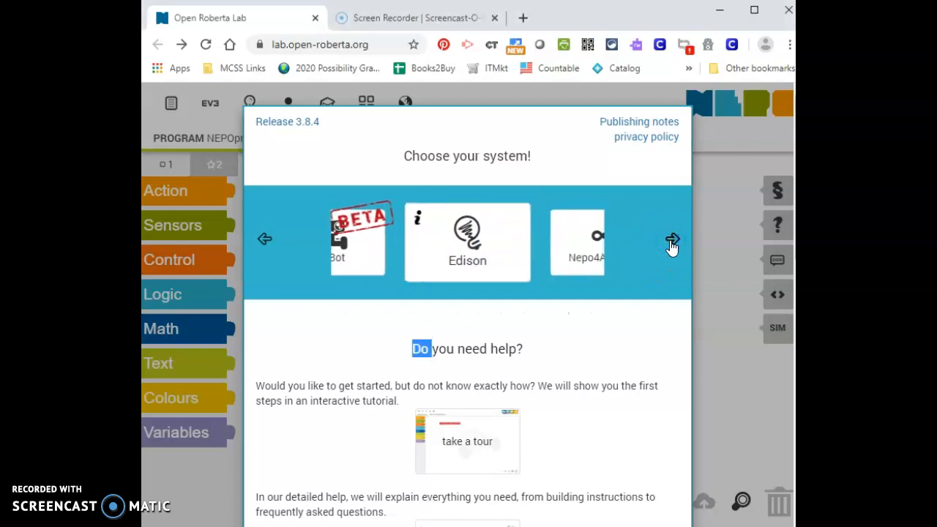
pyautogui.click(671, 239)
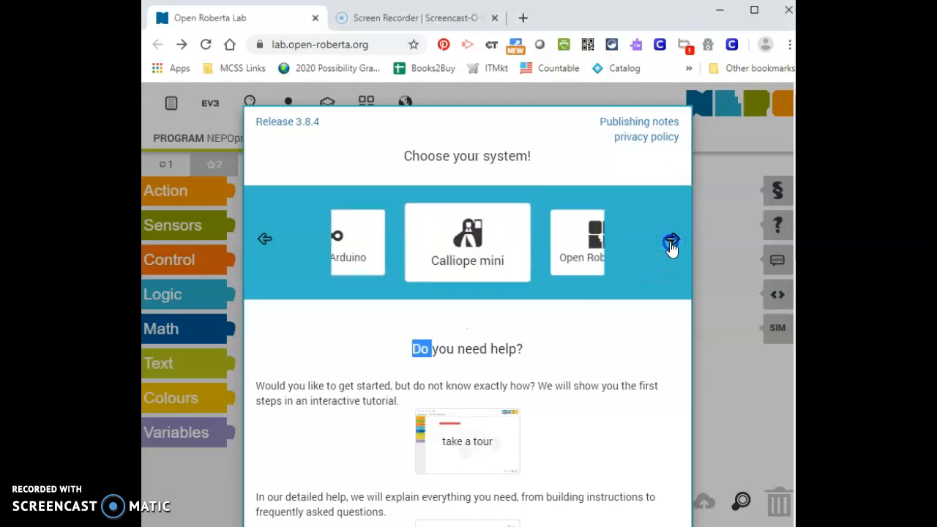
pyautogui.click(671, 239)
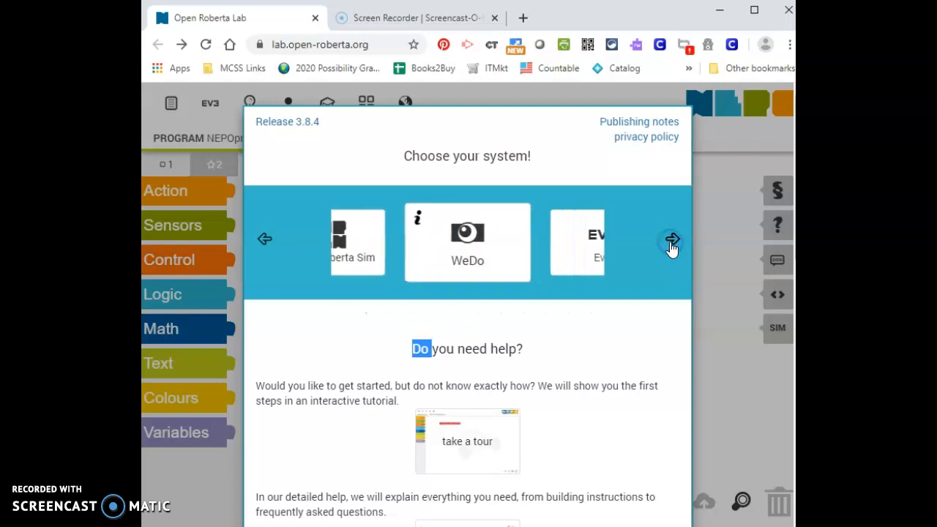
pyautogui.click(672, 239)
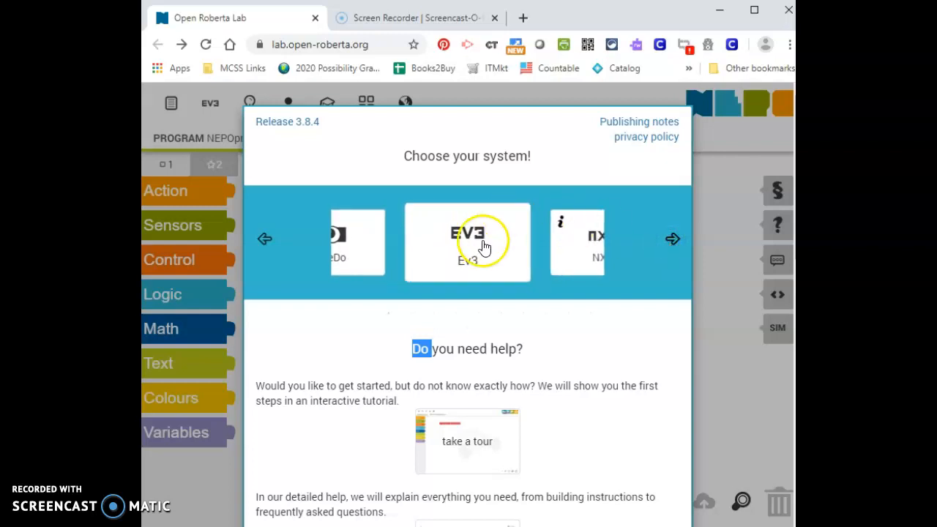
pyautogui.click(467, 243)
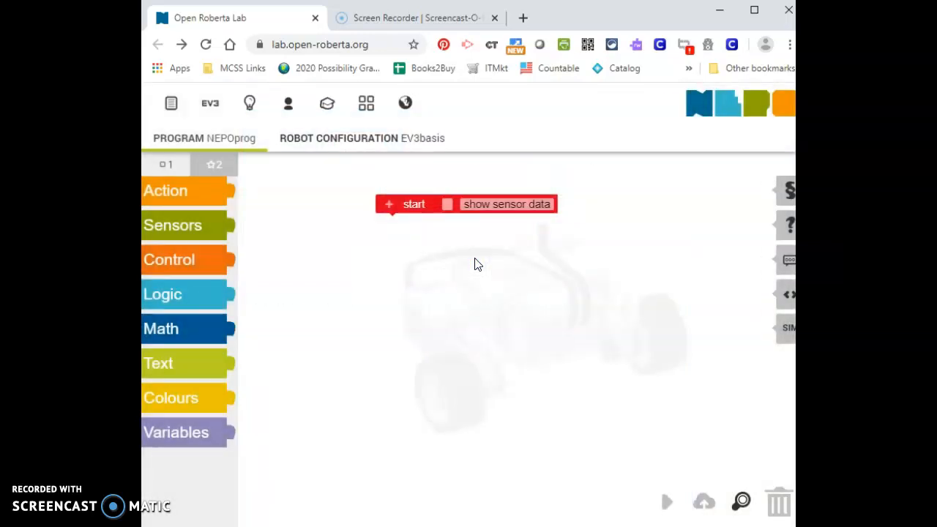
pyautogui.moveTo(597, 340)
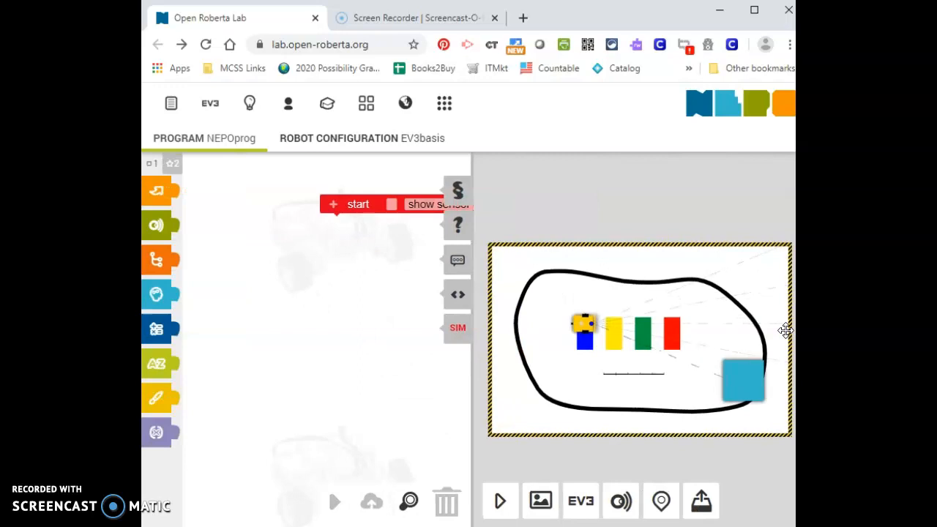
pyautogui.moveTo(574, 457)
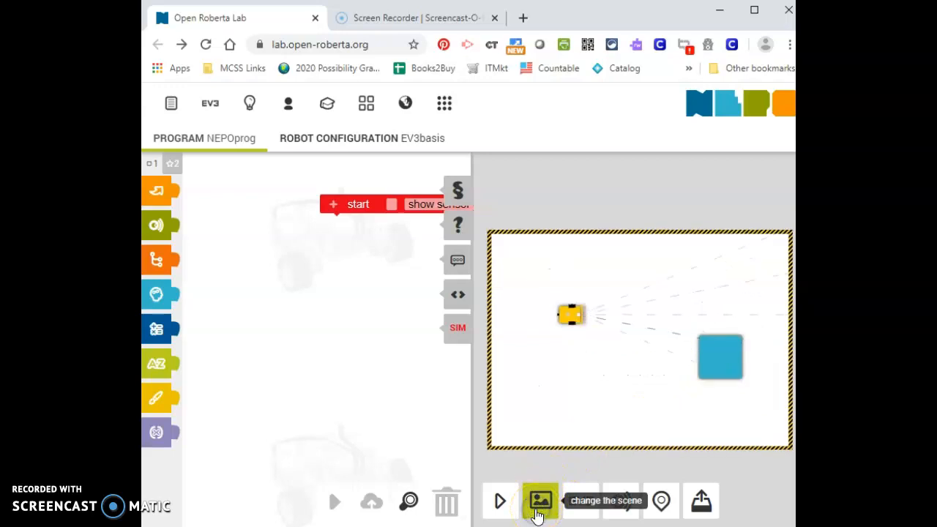
pyautogui.click(540, 501)
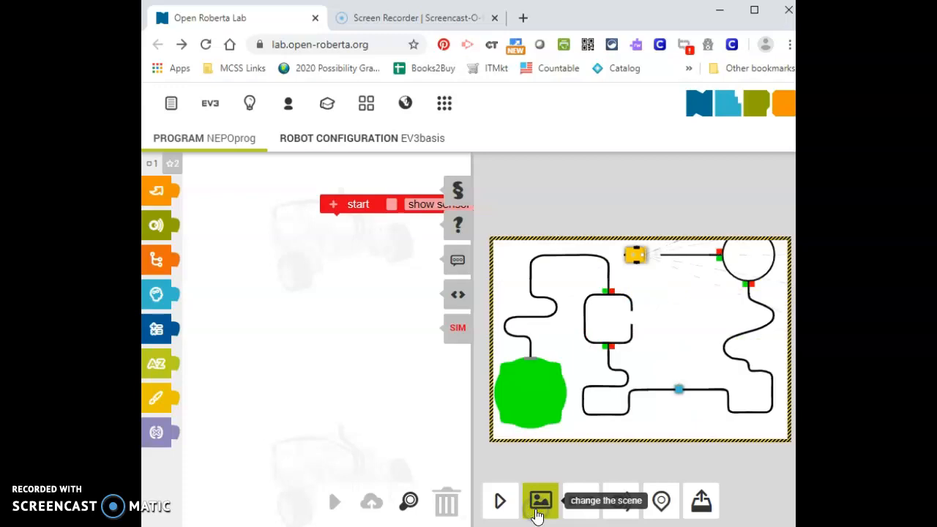
pyautogui.click(539, 501)
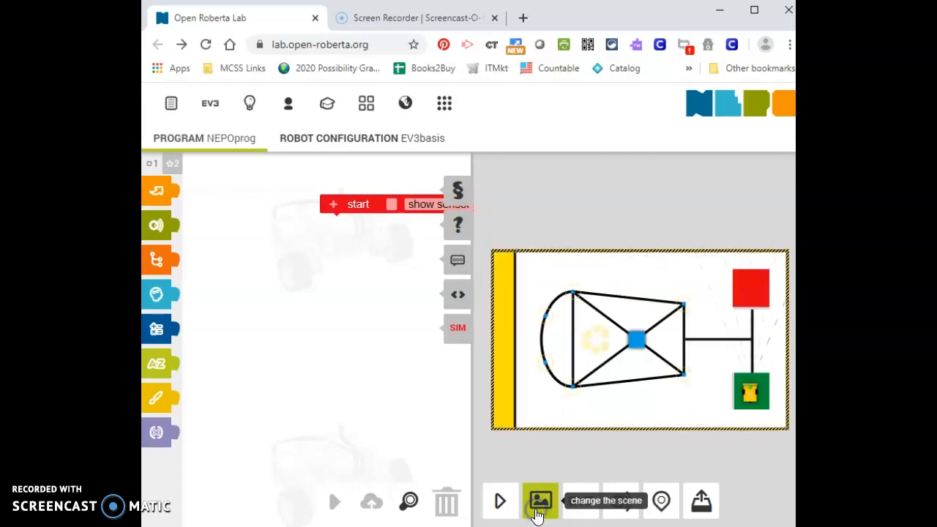
pyautogui.click(540, 501)
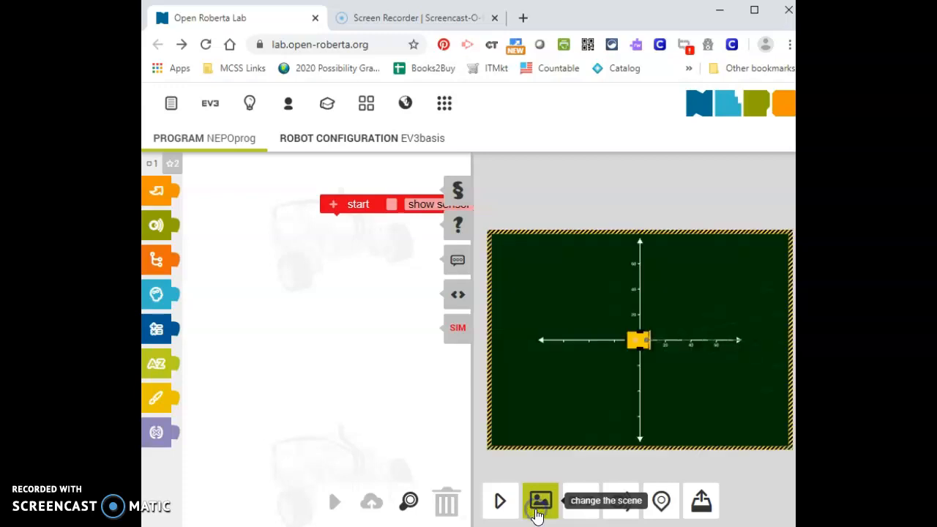
pyautogui.click(541, 500)
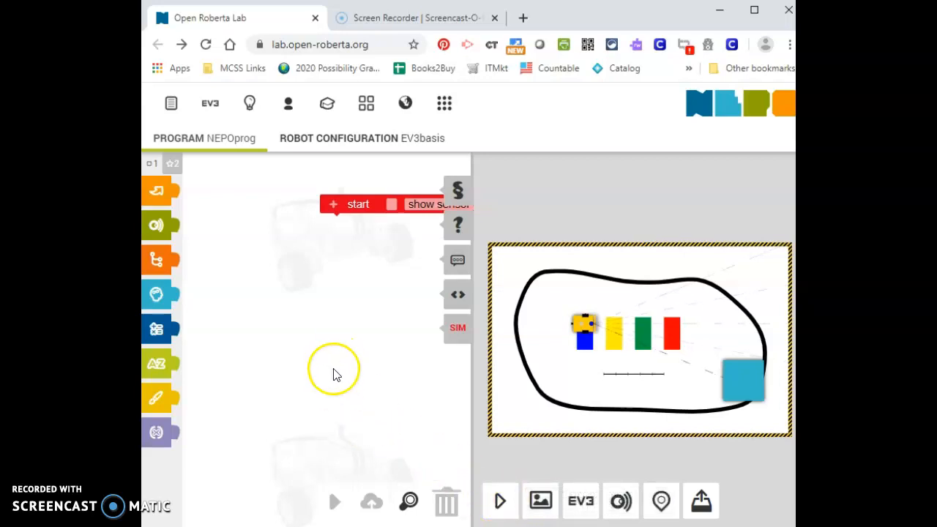
pyautogui.moveTo(494, 364)
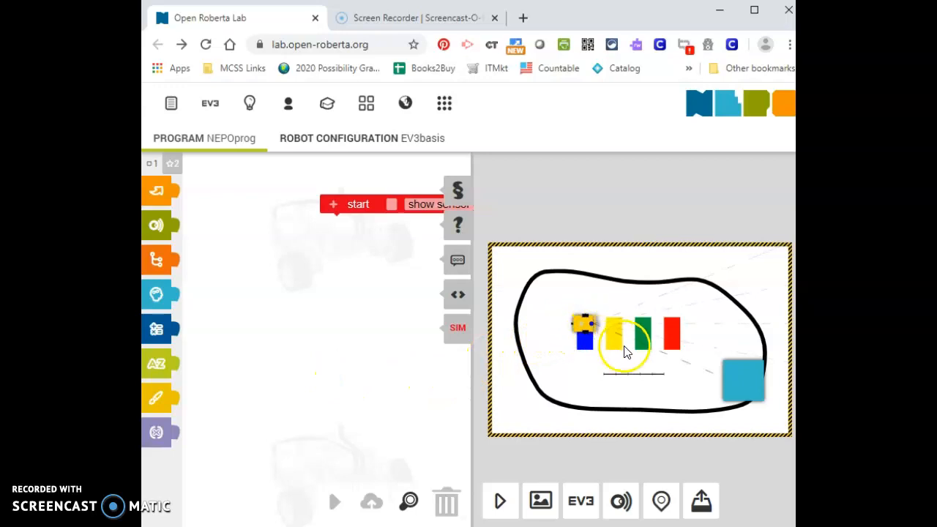
pyautogui.moveTo(626, 352); pyautogui.dragTo(620, 379)
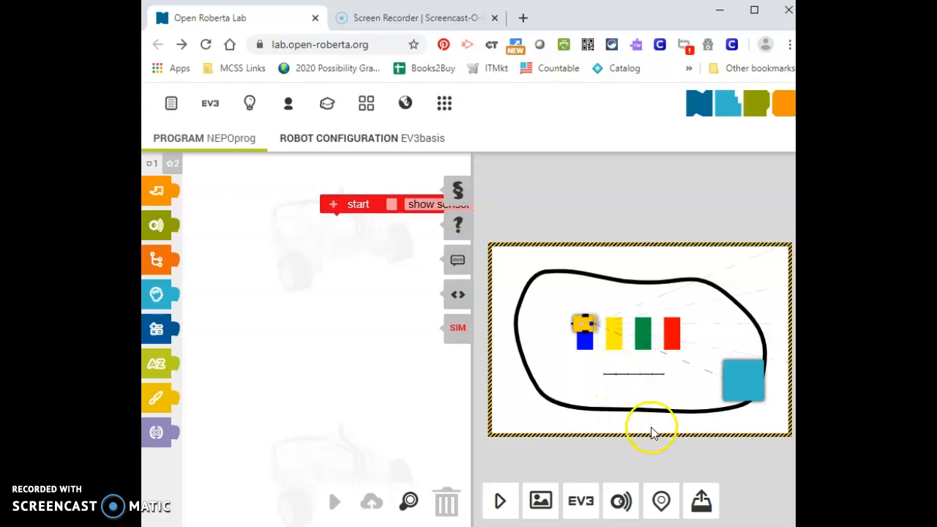
pyautogui.moveTo(661, 501)
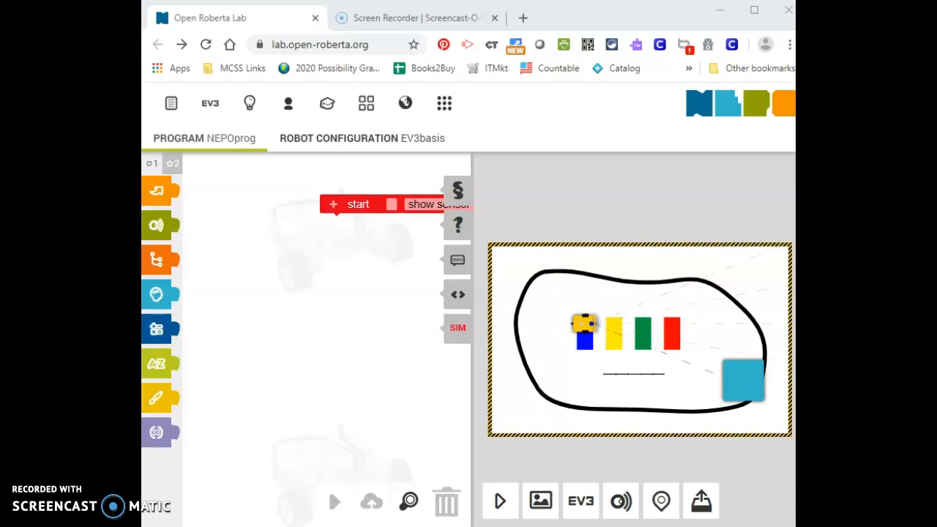
pyautogui.moveTo(621, 501)
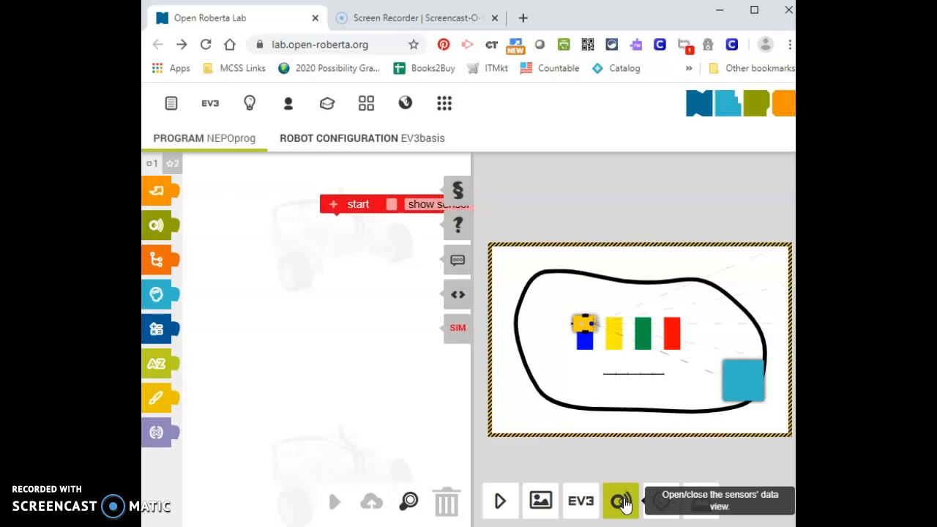
# - Open the simulator's sensor data view and drag the robot onto the yellow bar
pyautogui.click(621, 501)
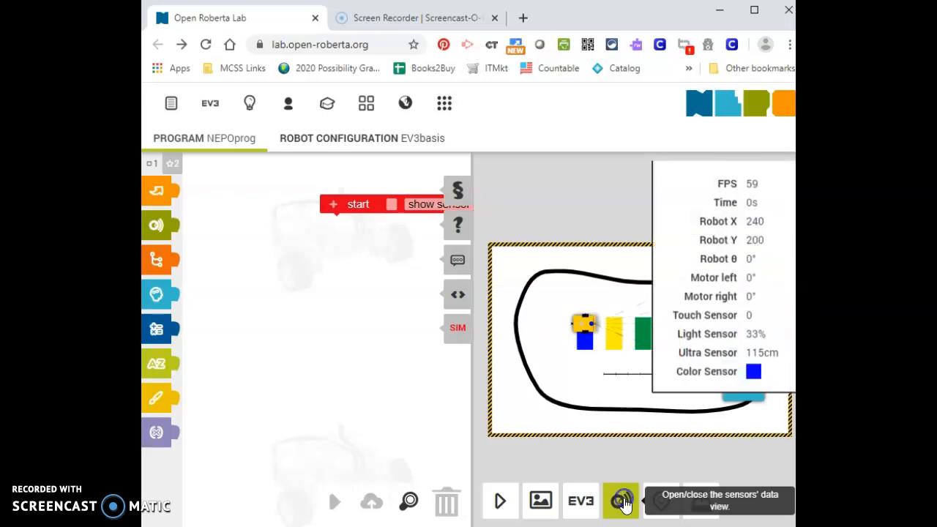
pyautogui.click(621, 501)
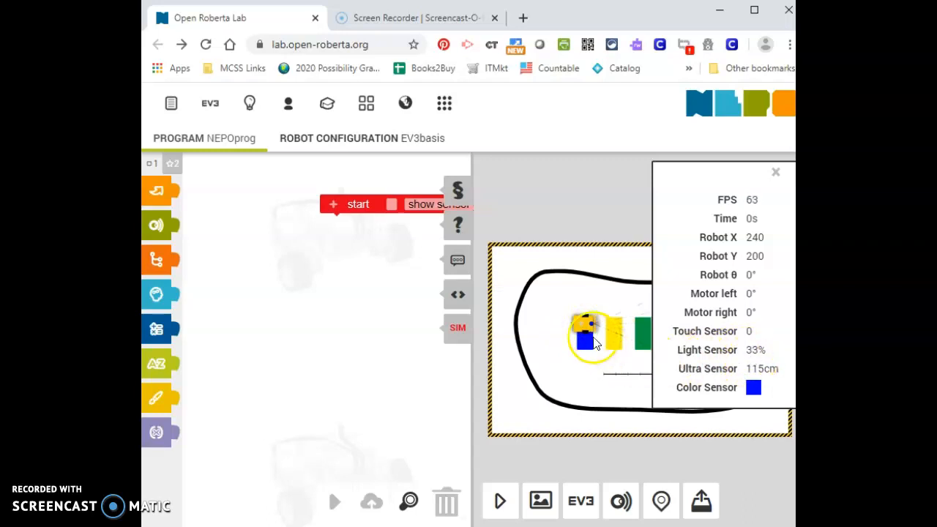
pyautogui.moveTo(597, 341); pyautogui.dragTo(601, 337)
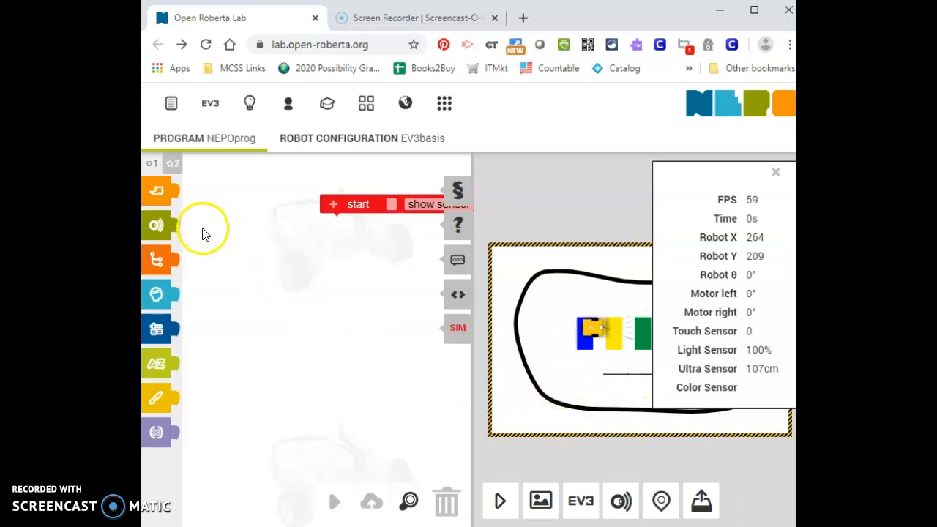
pyautogui.moveTo(156, 285)
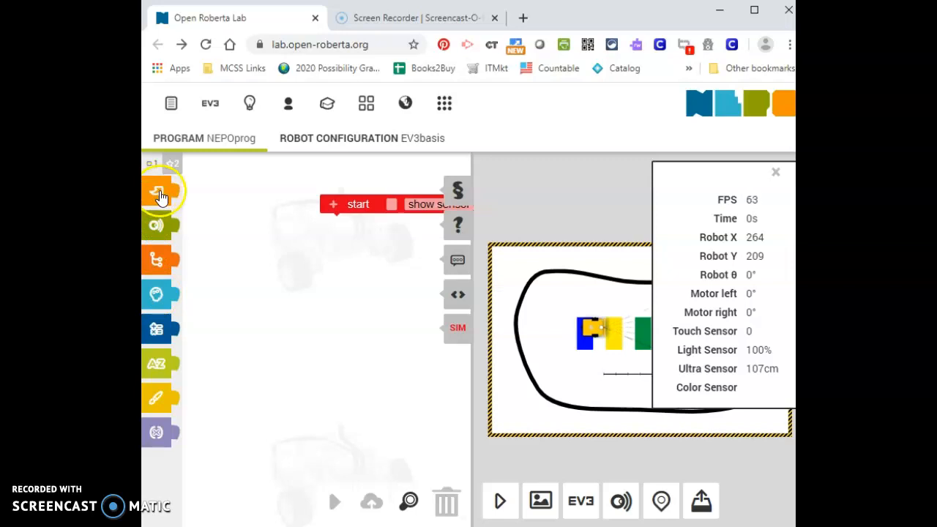
pyautogui.moveTo(458, 336)
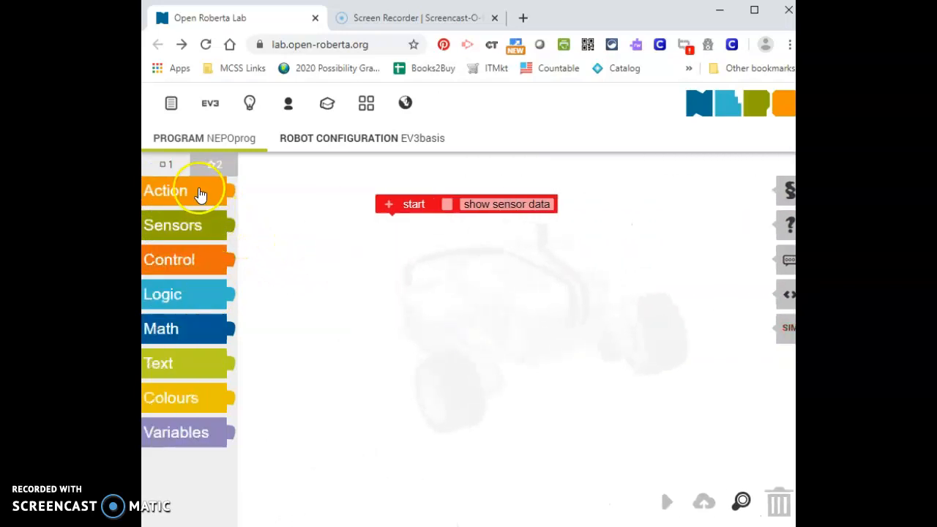
pyautogui.moveTo(198, 293)
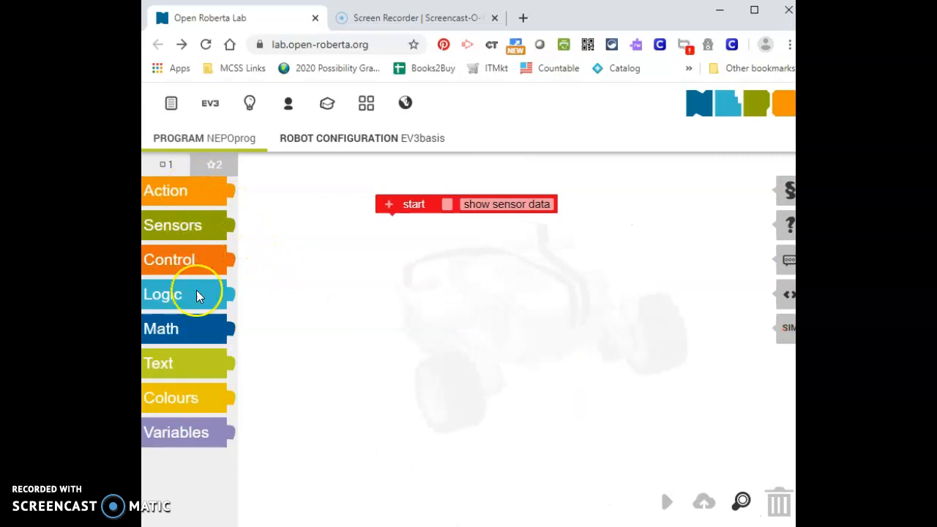
pyautogui.moveTo(180, 212)
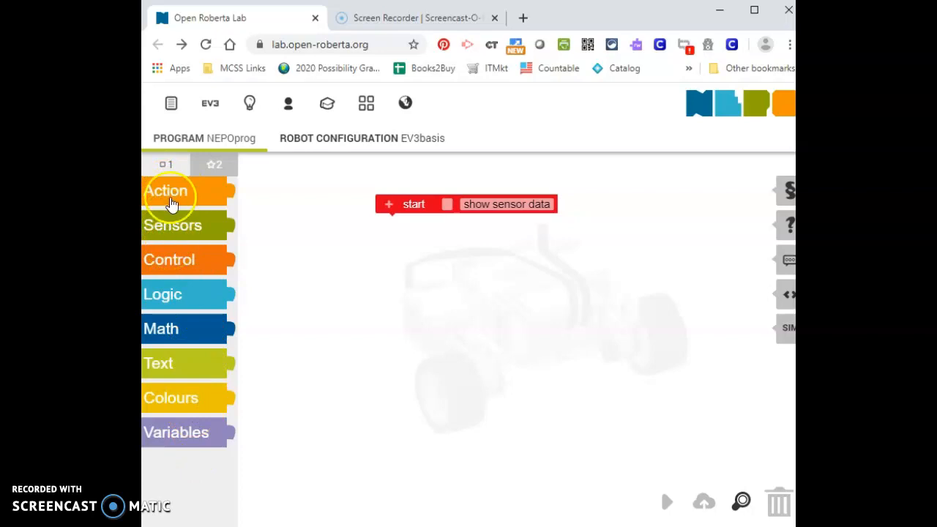
# - Add a drive-forwards block at speed 50 under start, then run and stop the simulation
pyautogui.click(167, 190)
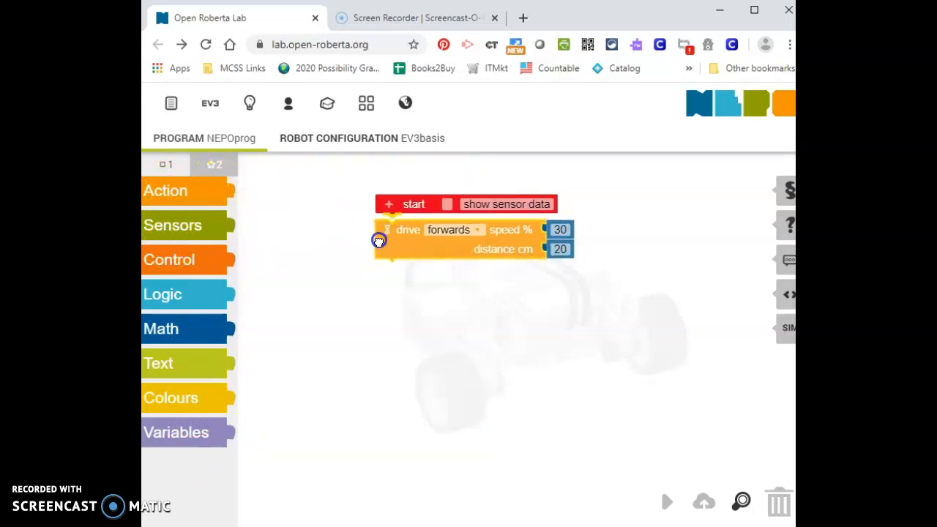
pyautogui.moveTo(379, 241)
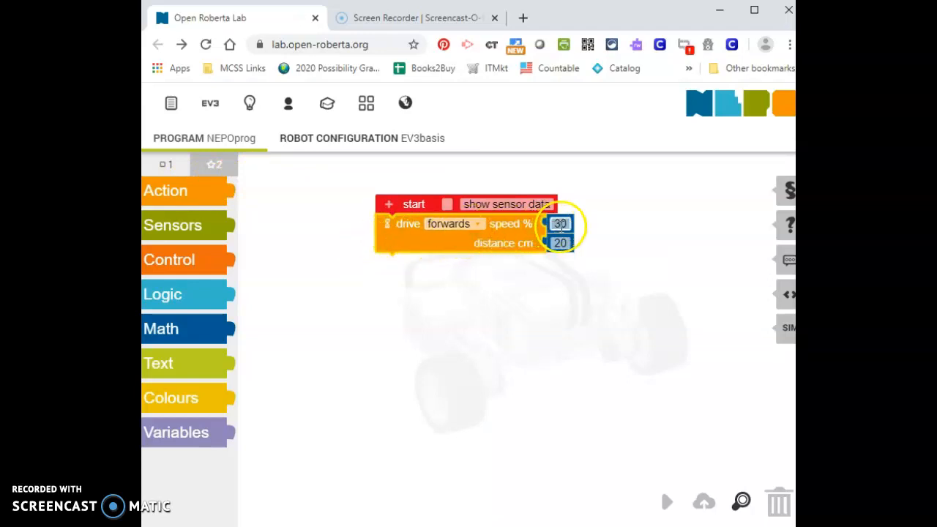
pyautogui.write('50')
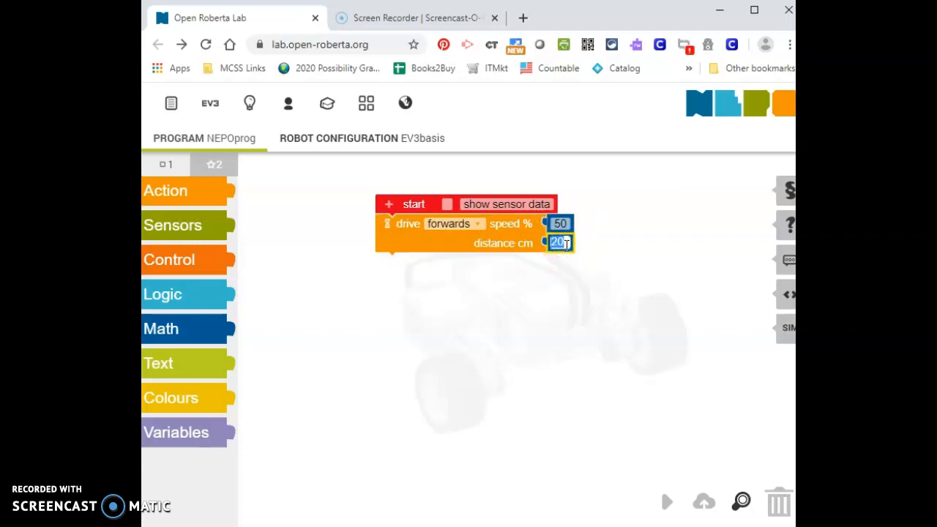
pyautogui.write('50')
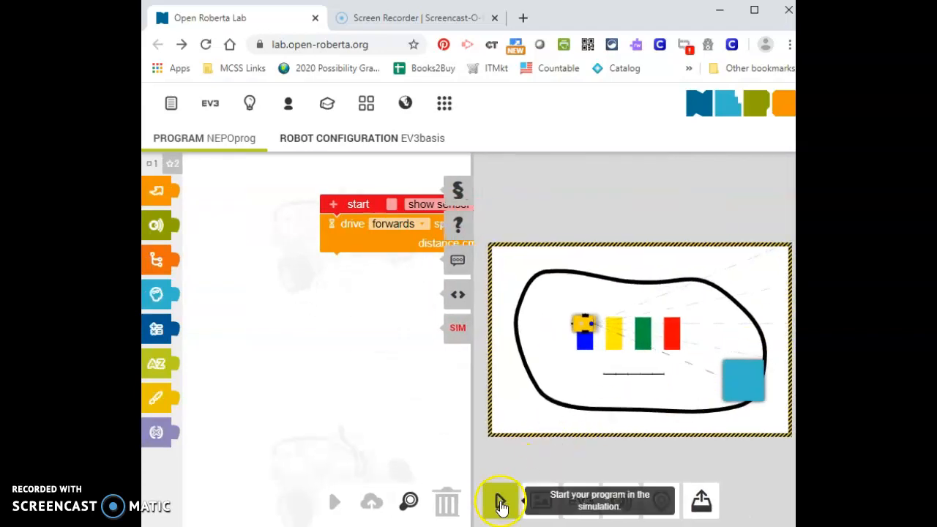
pyautogui.click(500, 501)
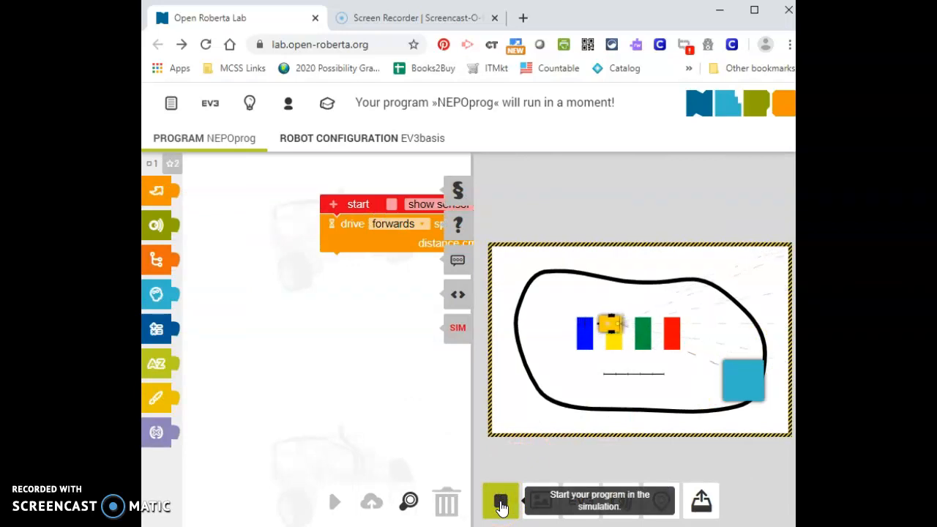
pyautogui.click(500, 501)
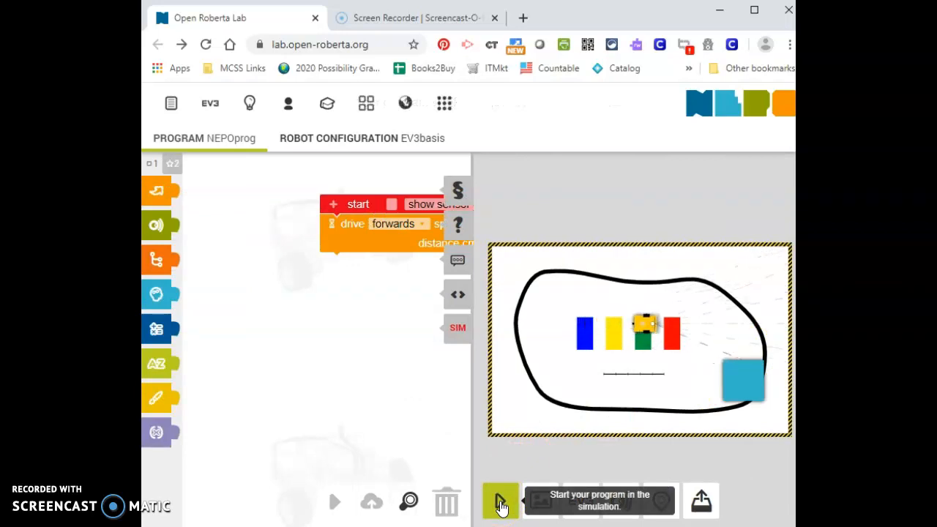